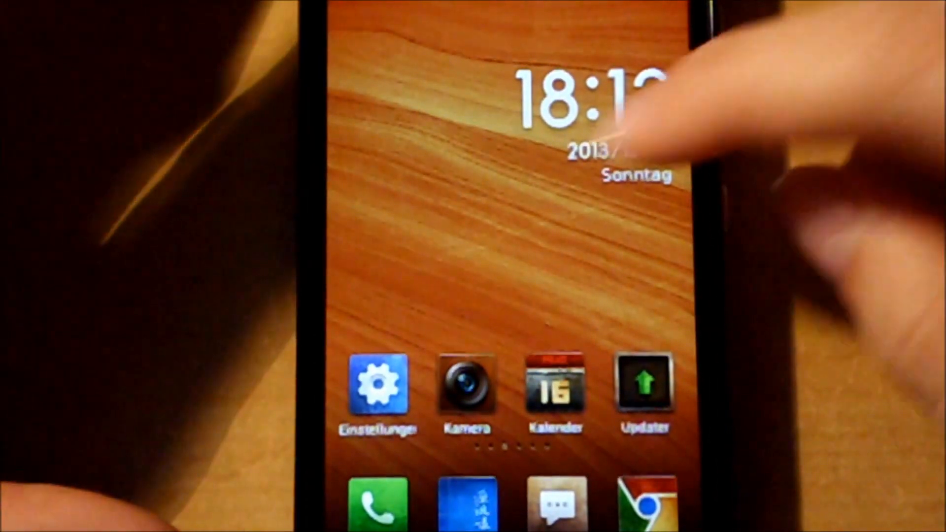
Swipe to the home screen page with the Dateien, Tools and System folders, Mail and Galerie
scroll(left, 3)
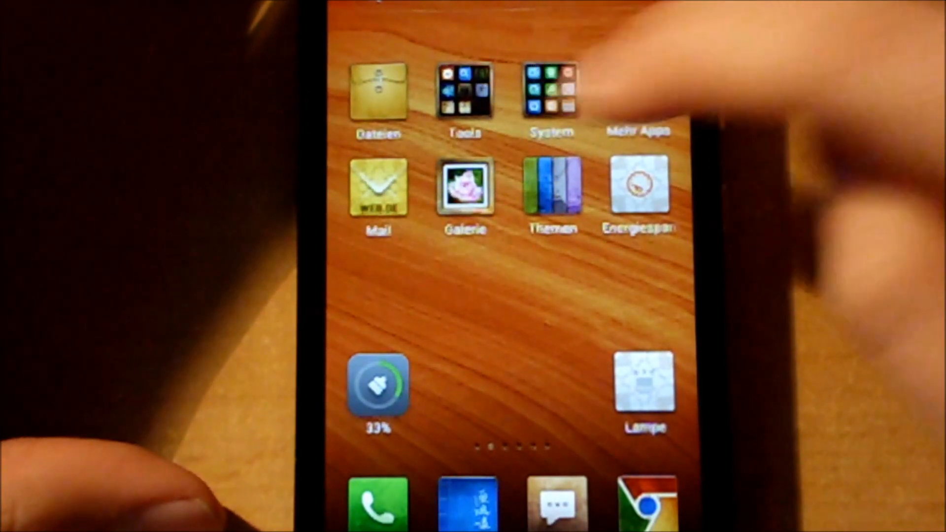
click(550, 90)
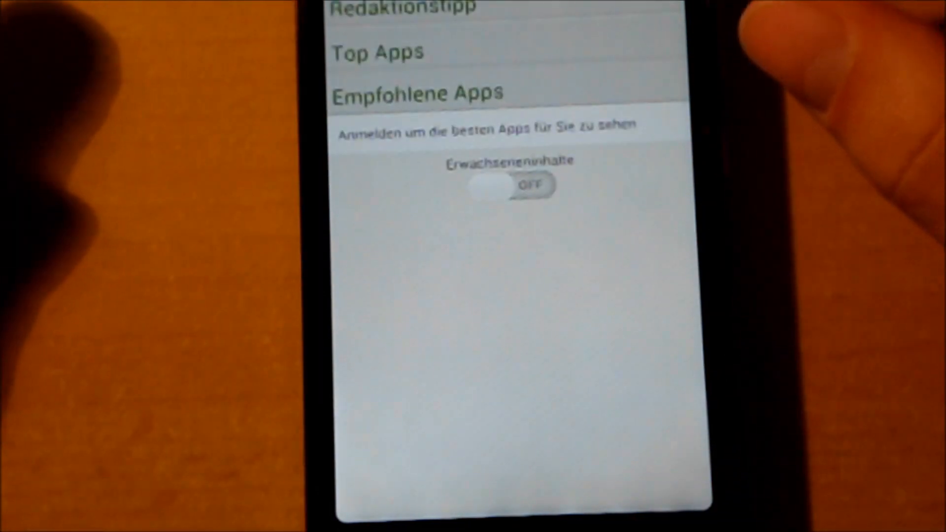
scroll(up, 3)
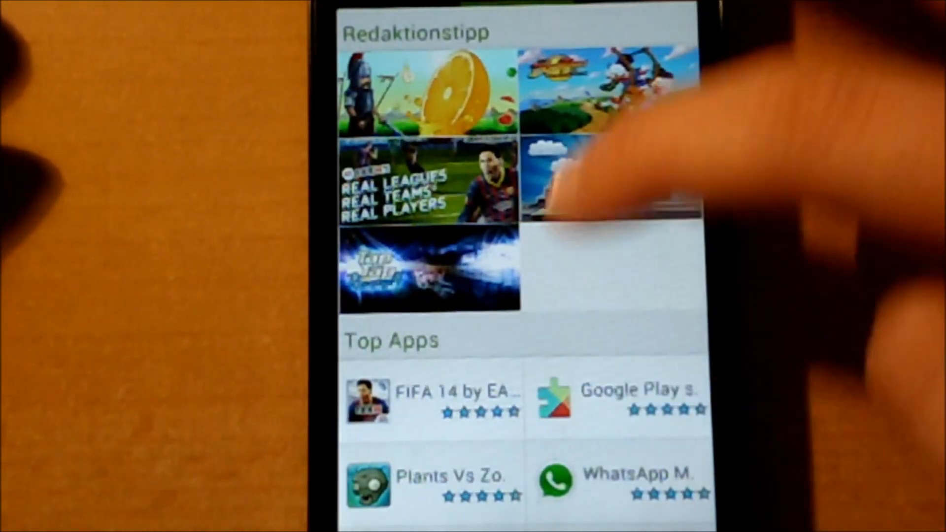
scroll(down, 3)
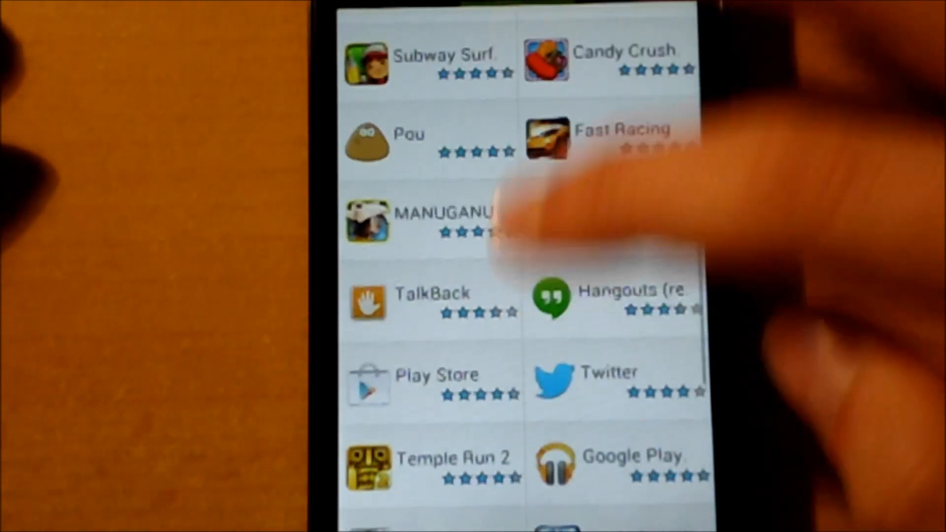
scroll(up, 3)
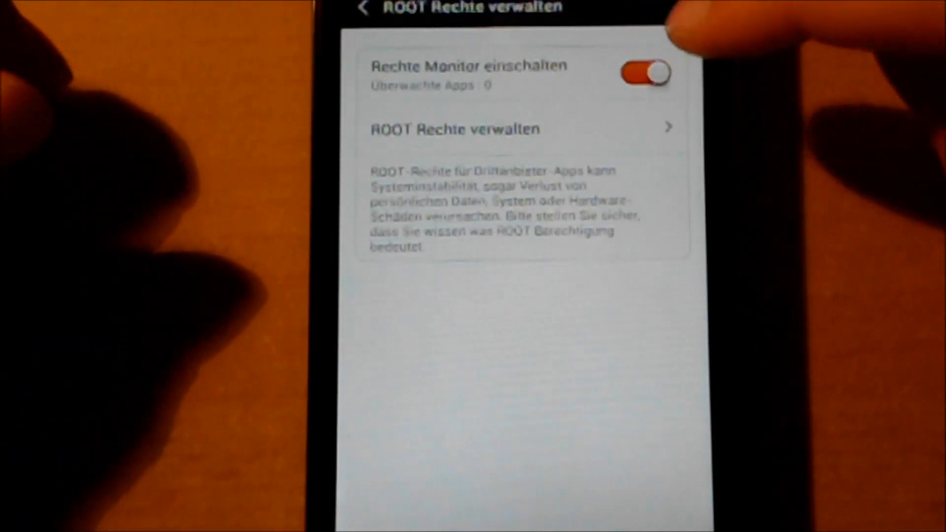
Switch 'Rechte Monitor einschalten' off so root rights monitoring is disabled
click(642, 72)
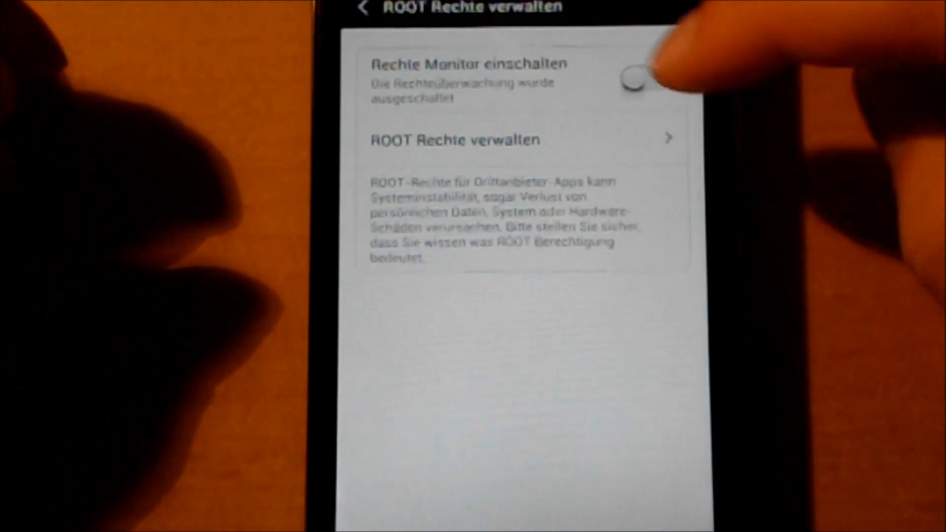